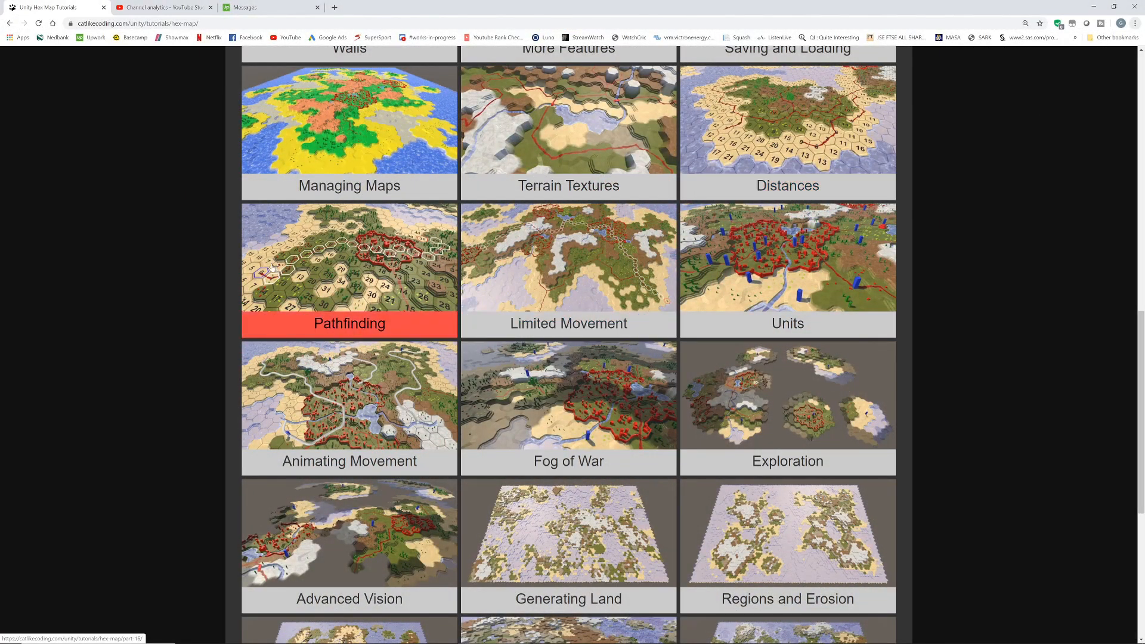
pyautogui.moveTo(547, 305)
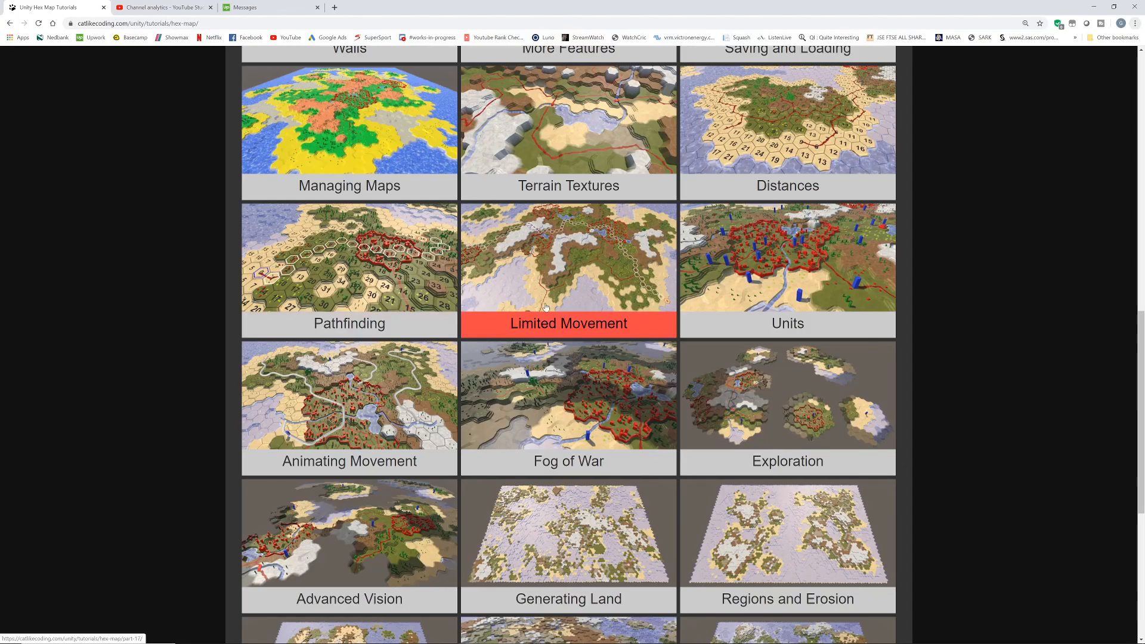
pyautogui.moveTo(600, 300)
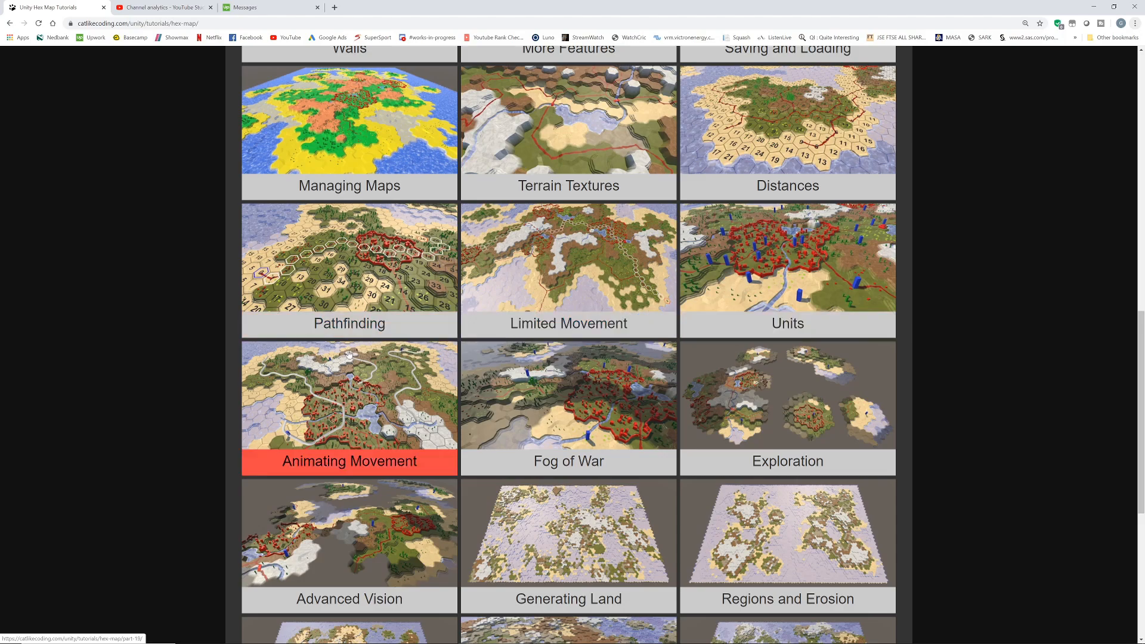
pyautogui.moveTo(335, 403)
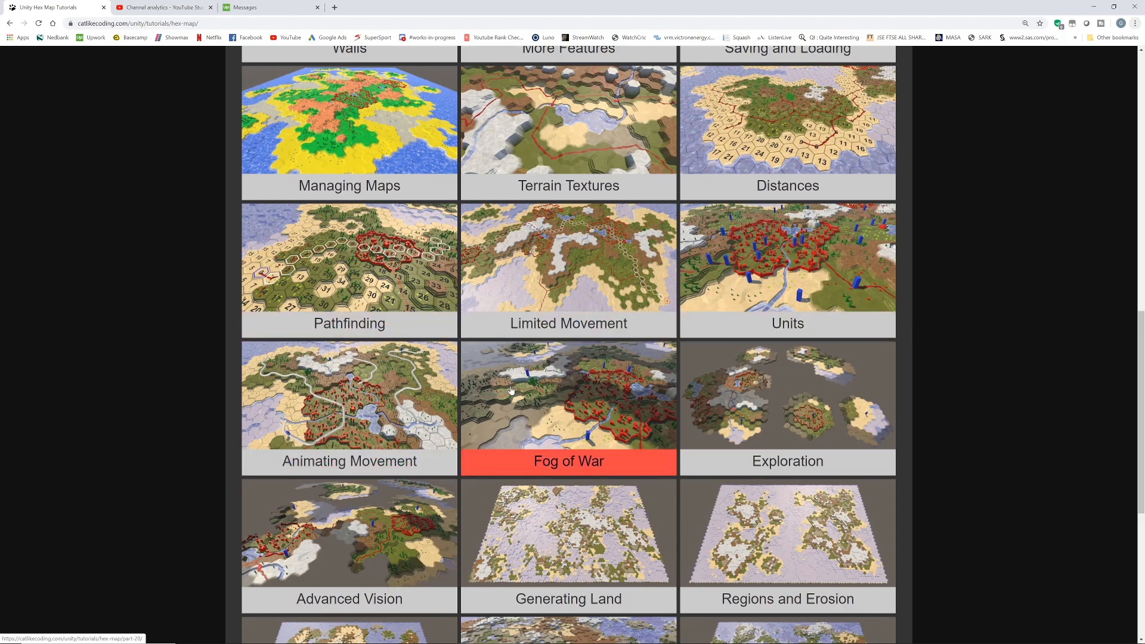
pyautogui.moveTo(726, 375)
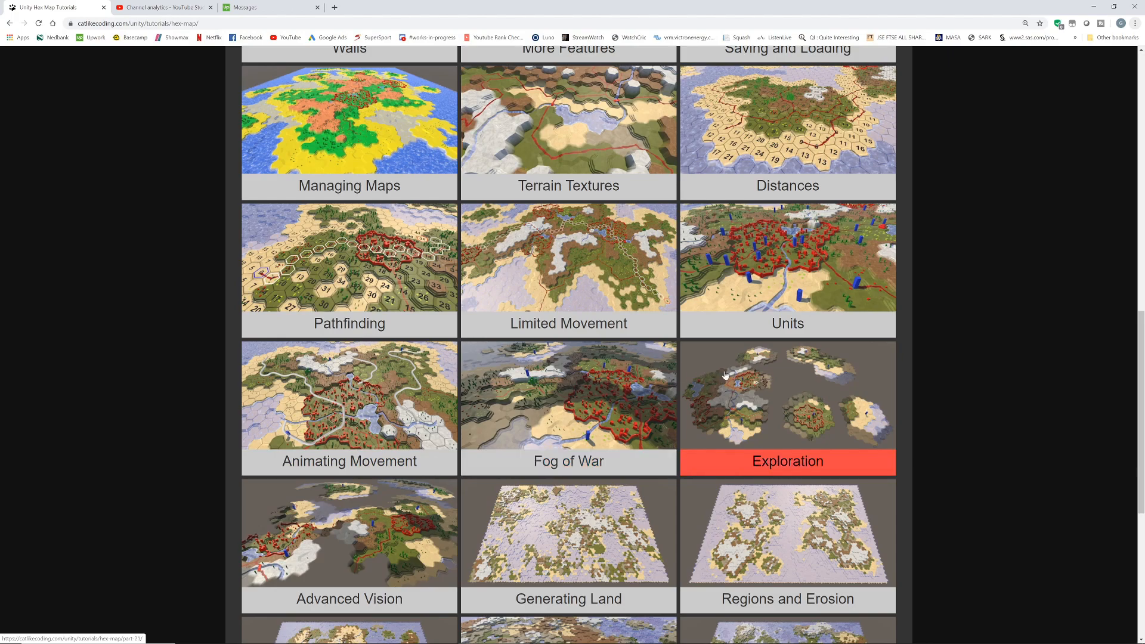